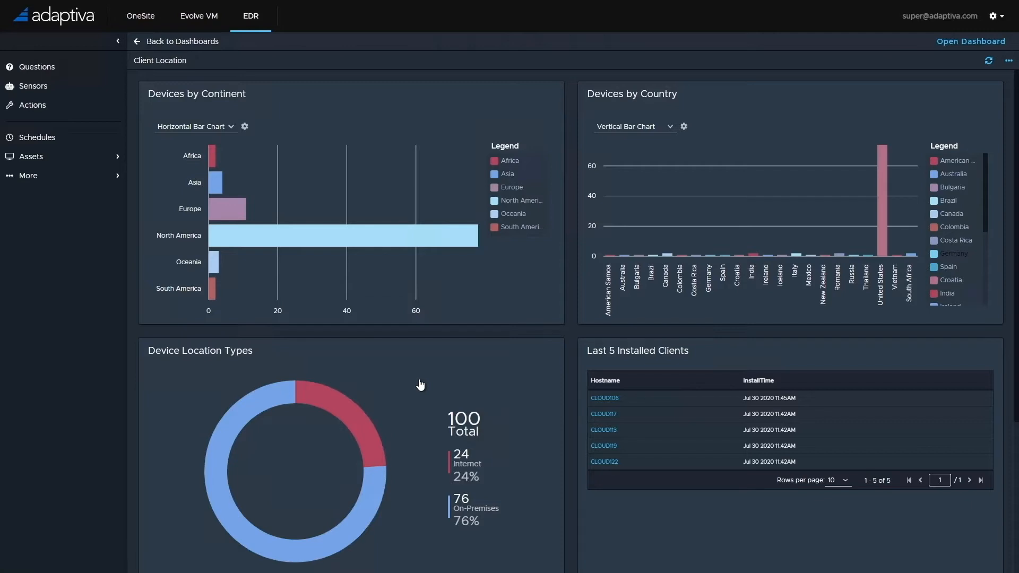
mouse_move(480, 429)
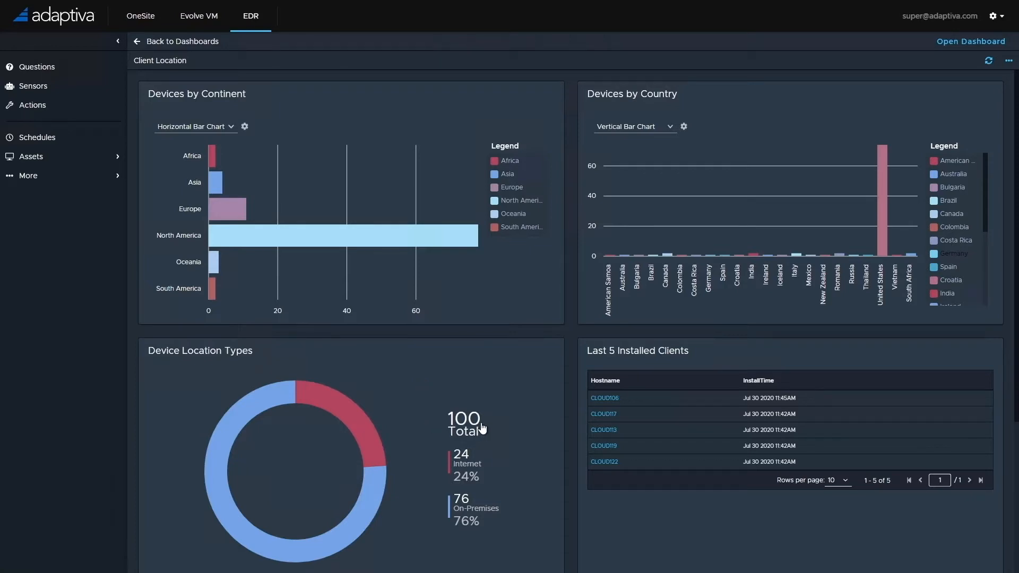
mouse_move(489, 448)
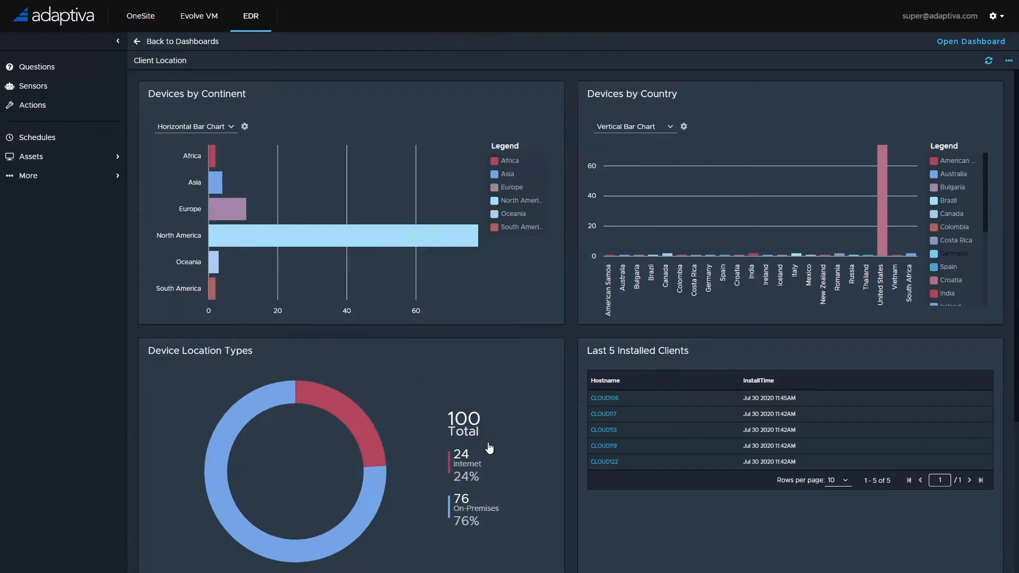
mouse_move(466, 474)
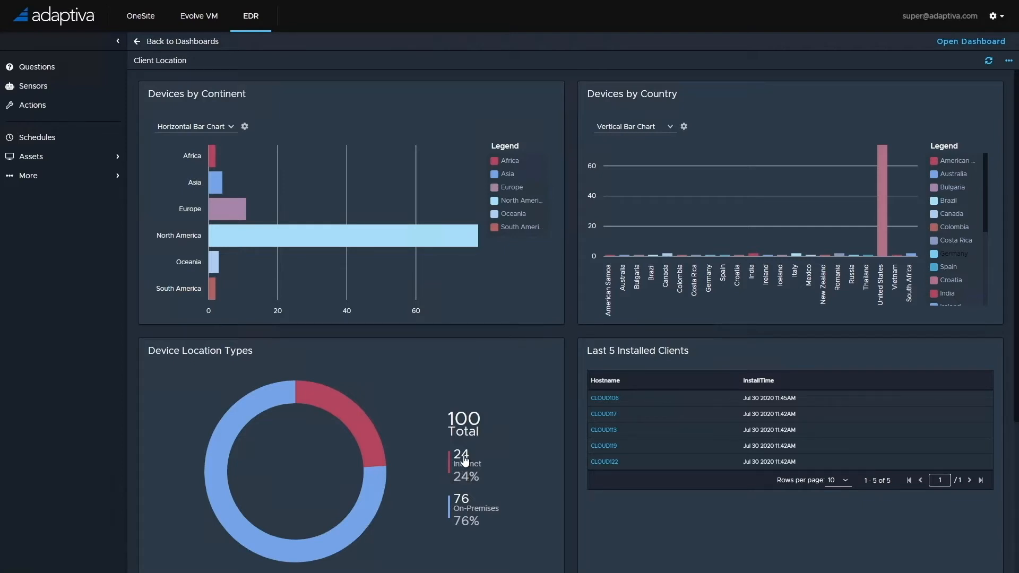
mouse_move(532, 436)
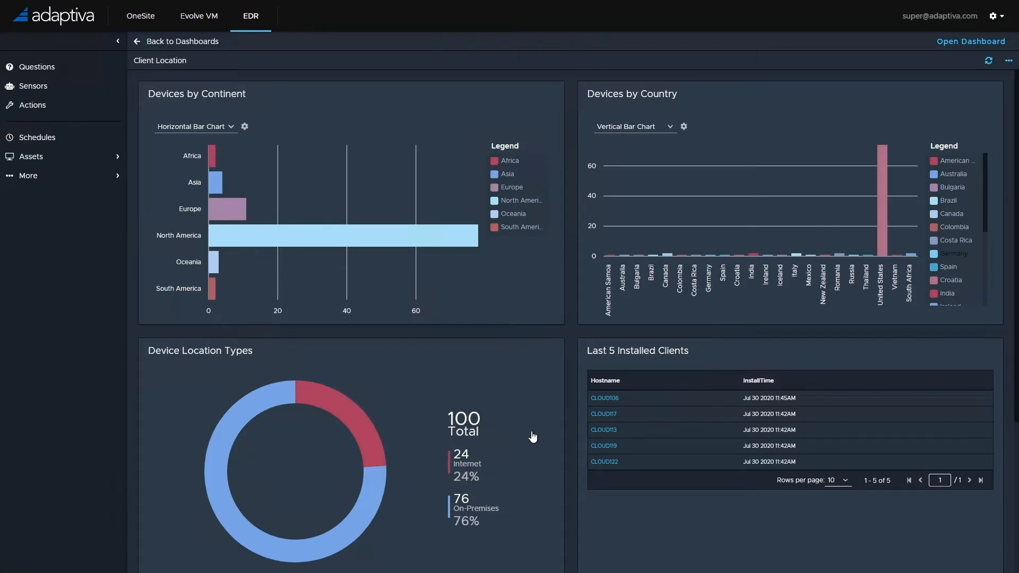
mouse_move(327, 347)
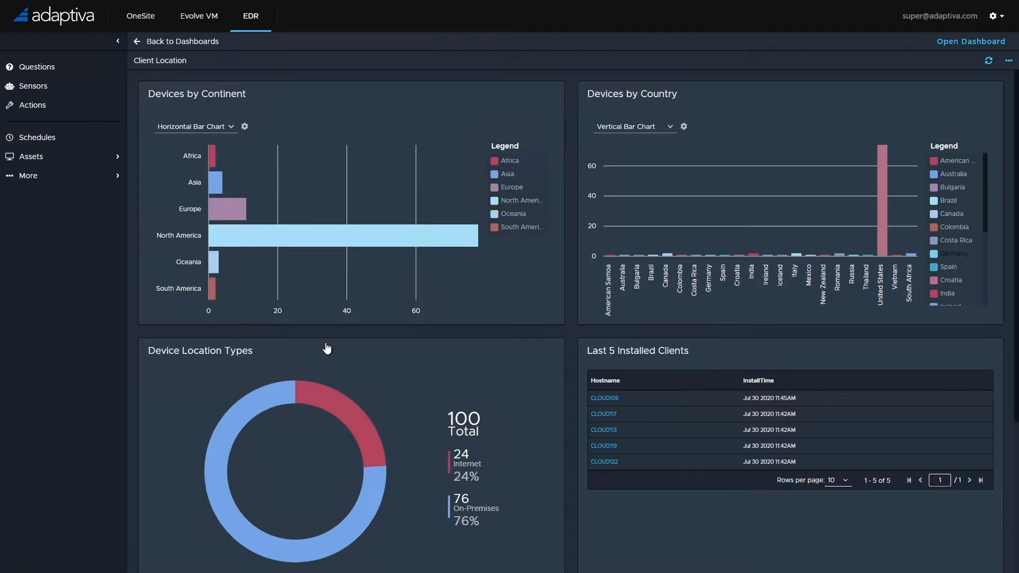
mouse_move(315, 341)
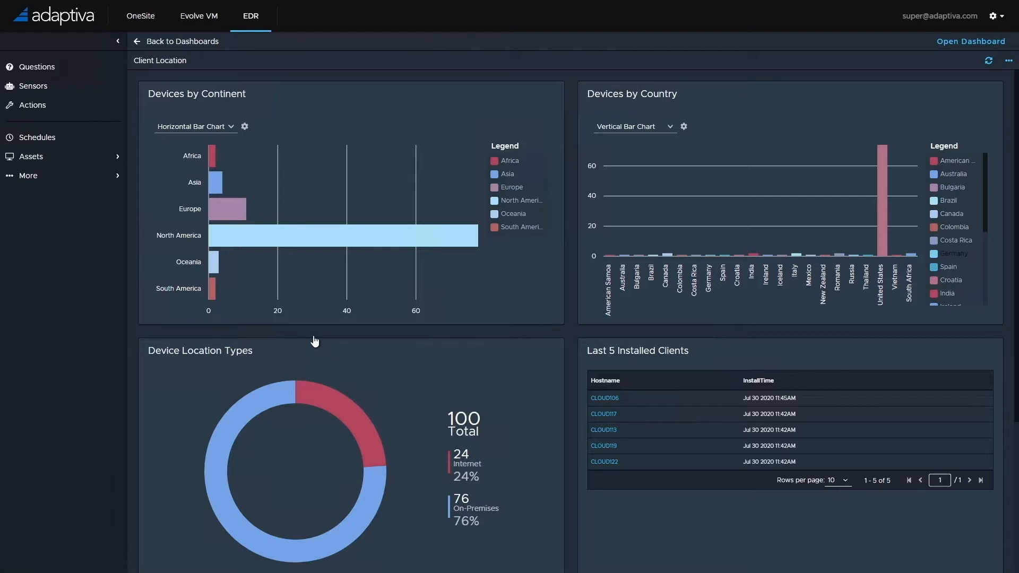
mouse_move(252, 241)
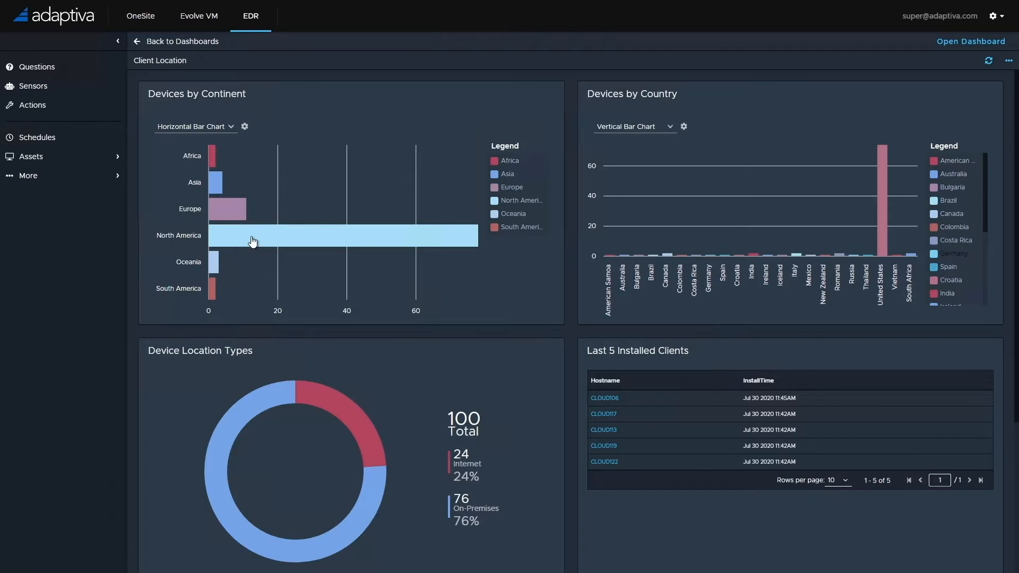
mouse_move(215, 191)
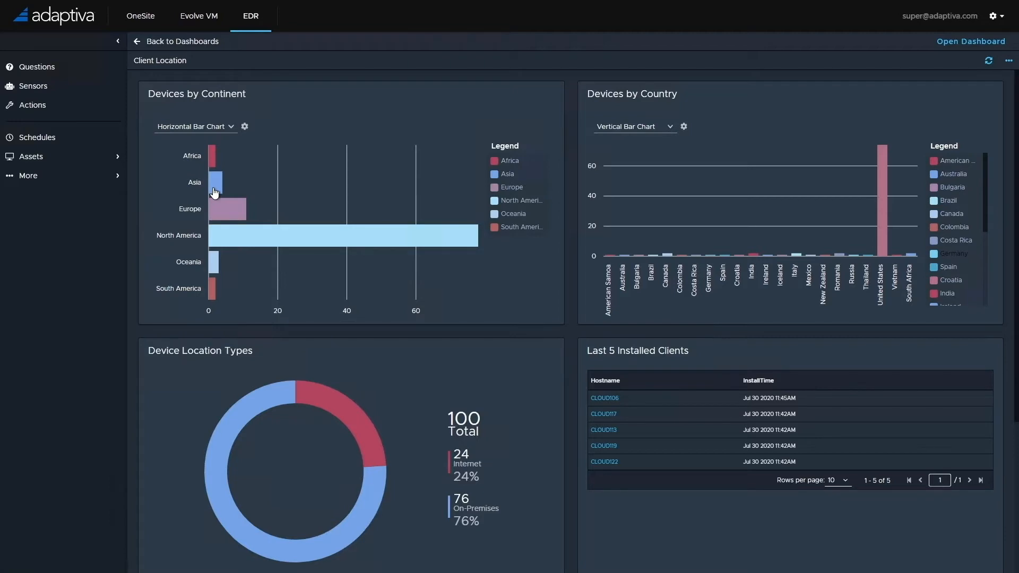
mouse_move(202, 289)
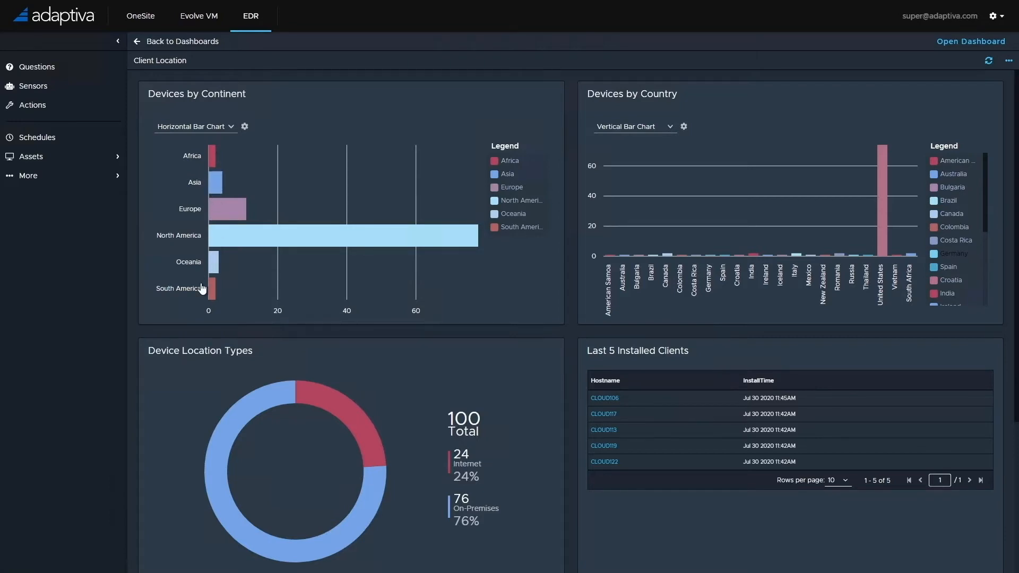
mouse_move(882, 303)
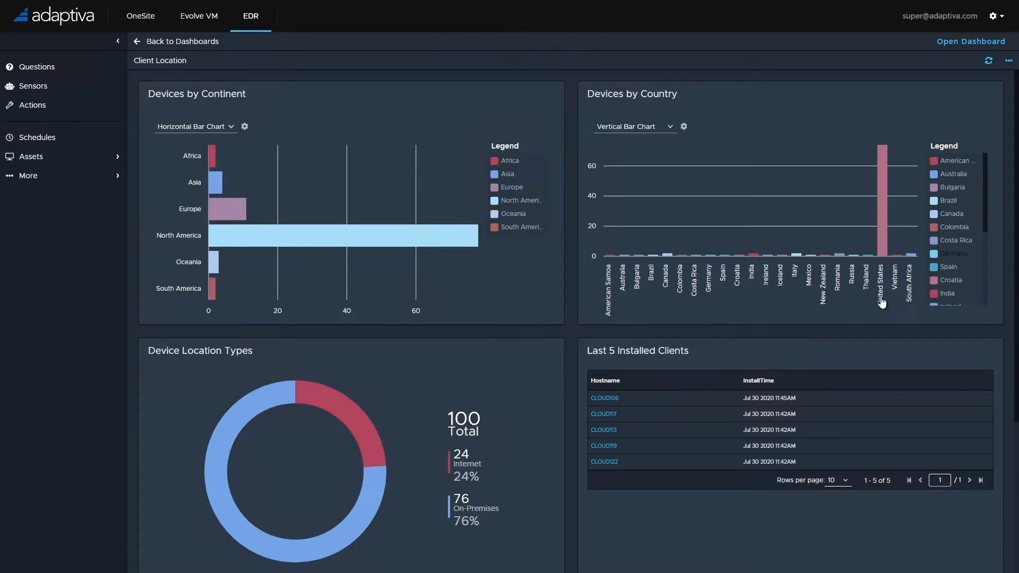
mouse_move(639, 293)
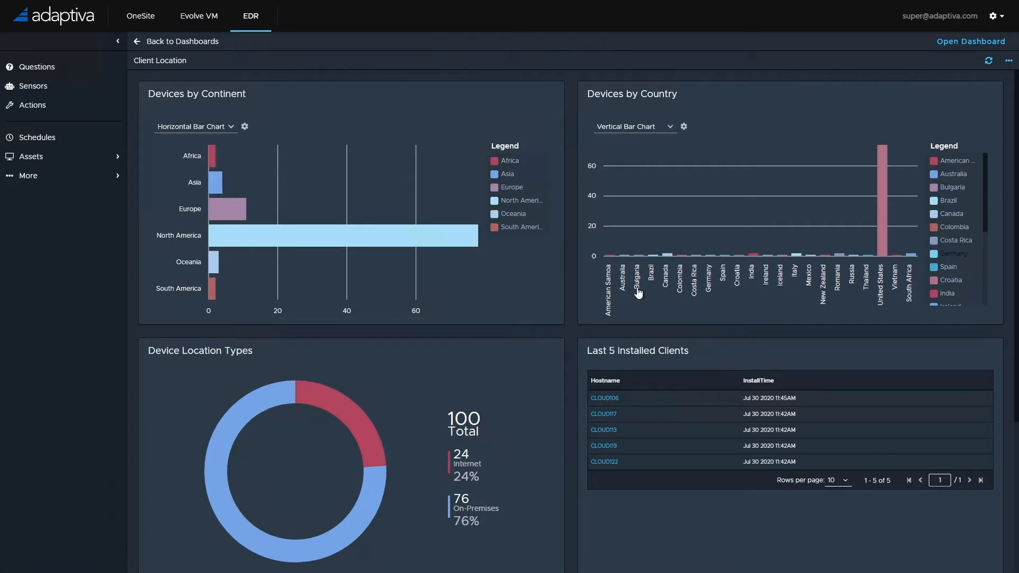
mouse_move(518, 316)
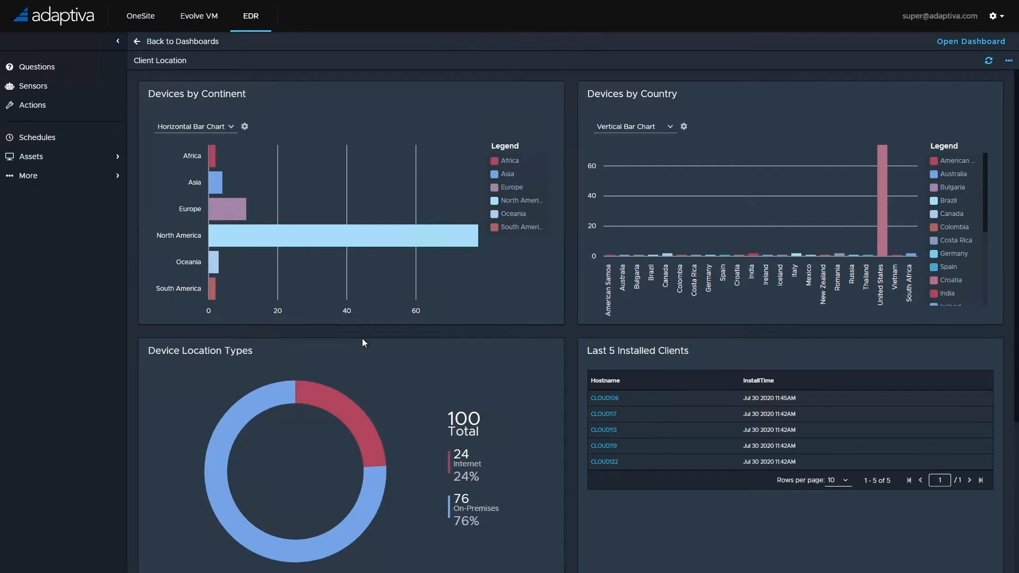
mouse_move(37, 66)
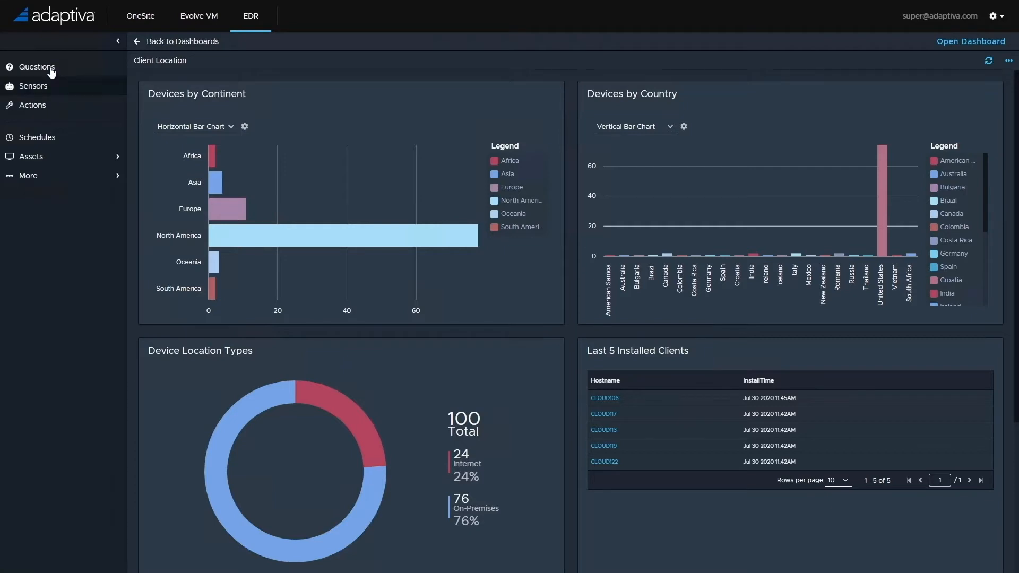
Search EDR questions for 'bios' and run 'Retrieve details of the installed BIOS'
left_click(37, 67)
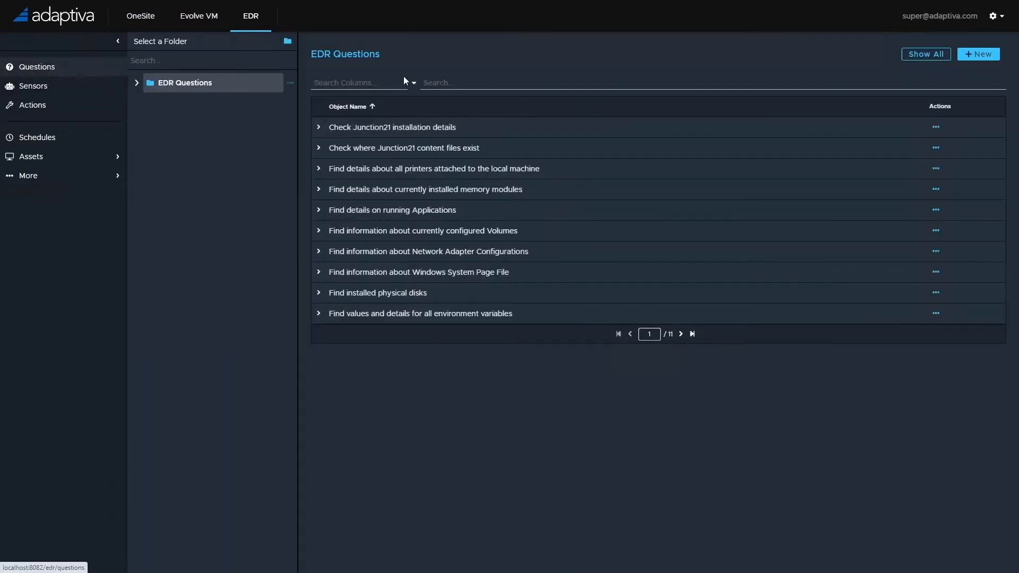
left_click(455, 83)
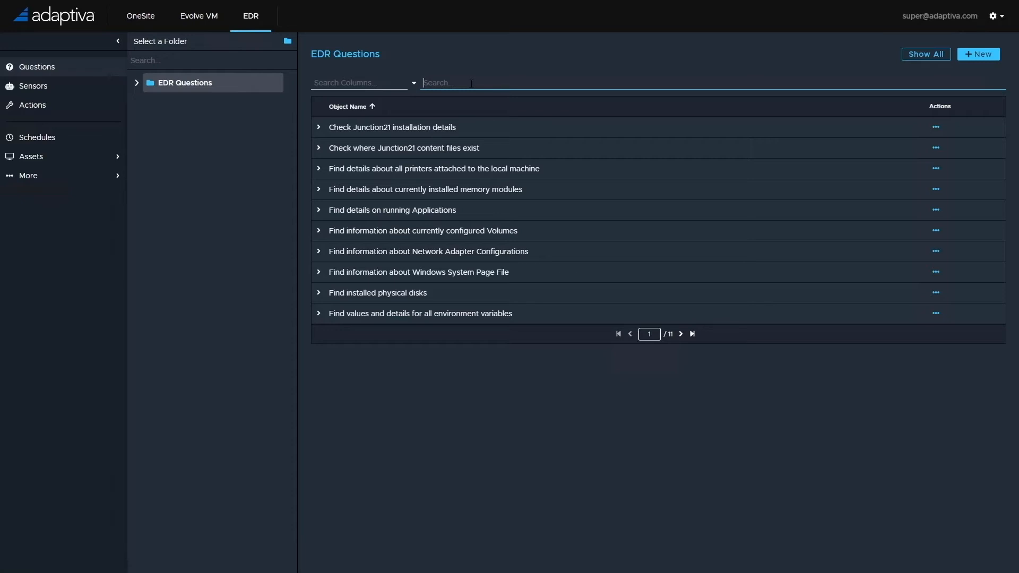
type("bios")
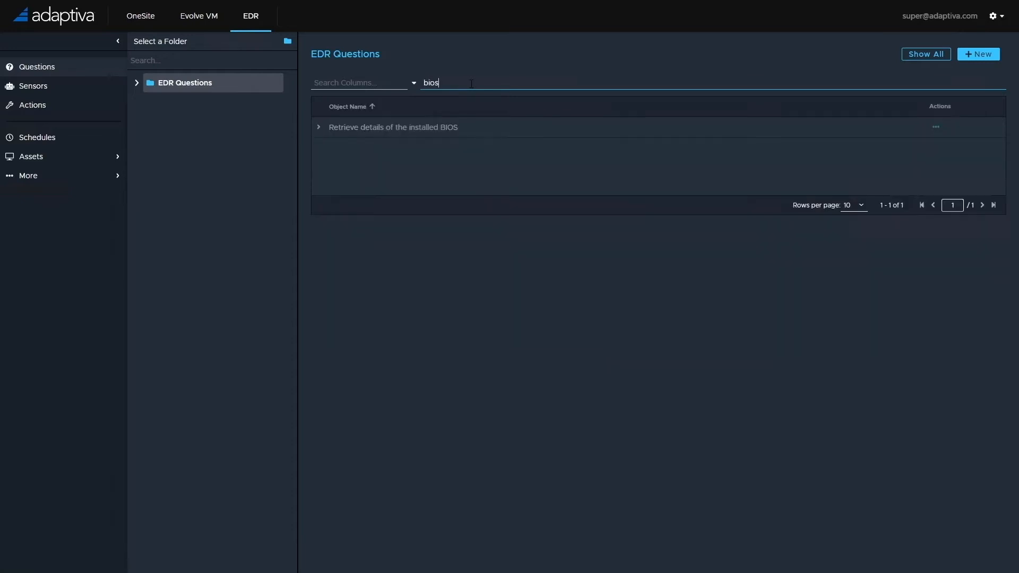
mouse_move(413, 128)
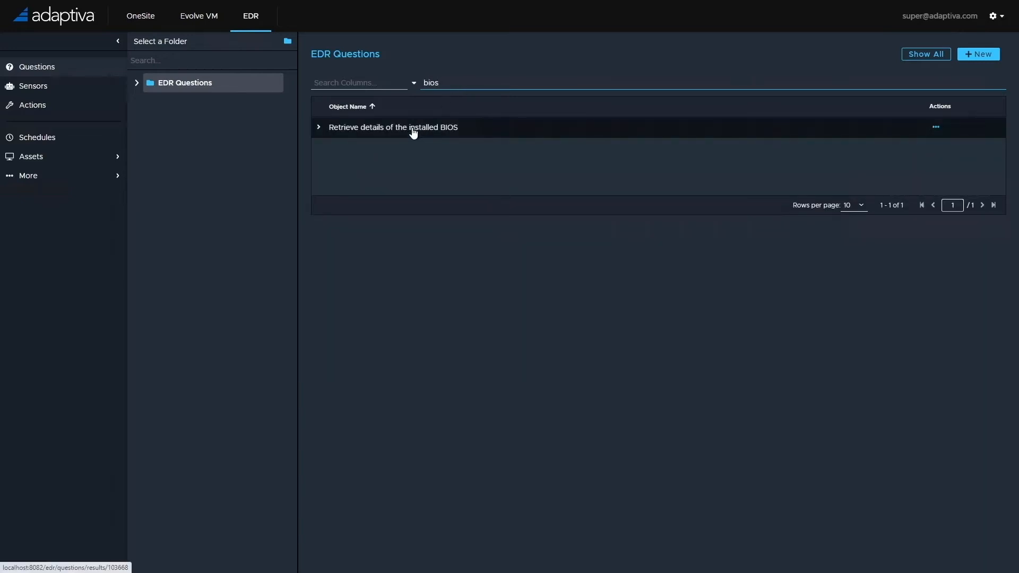
left_click(393, 126)
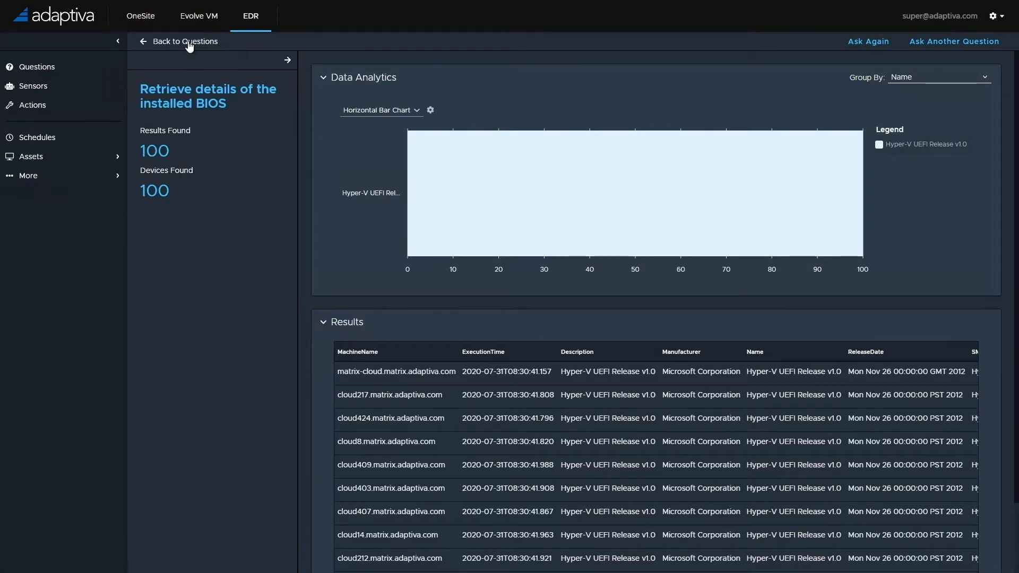
Search questions for 'computer' and run 'Retrieve information about the Computer System'
left_click(184, 41)
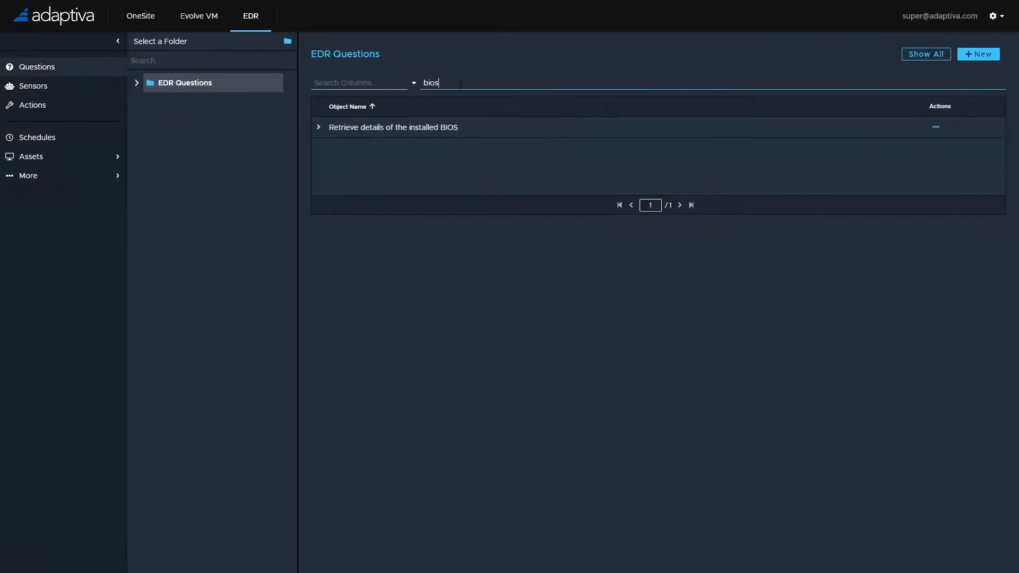
type("computer")
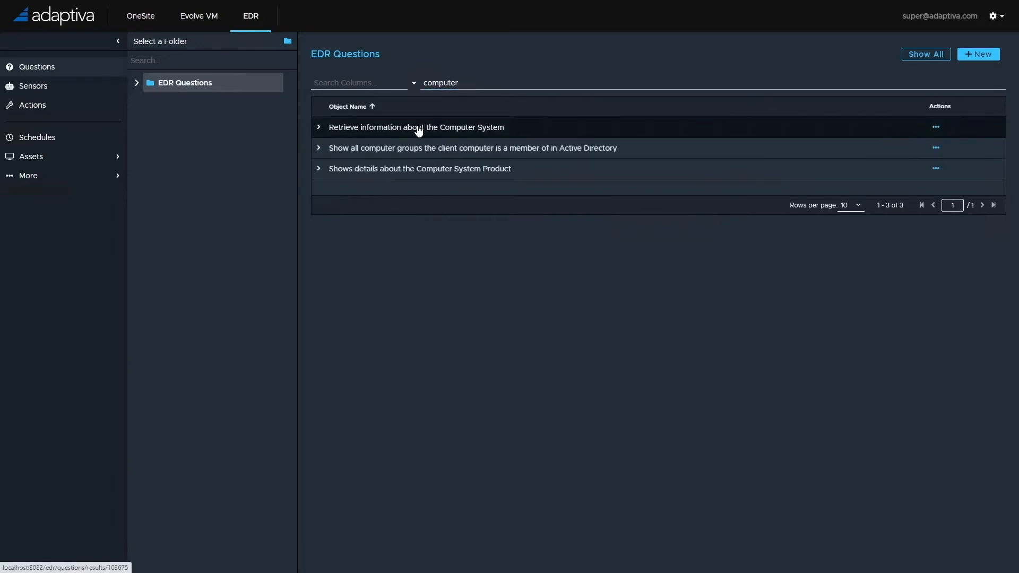
left_click(417, 127)
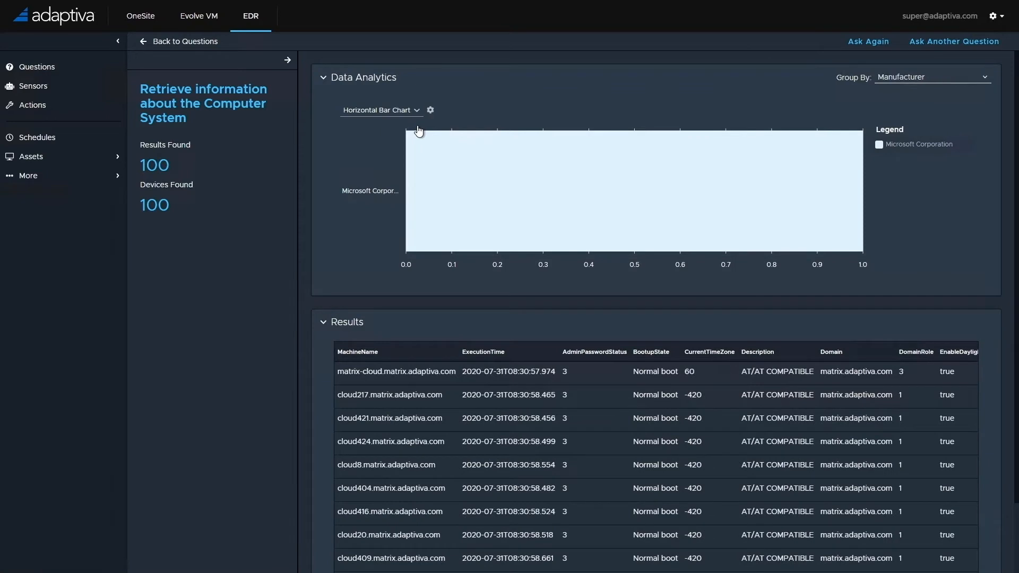
mouse_move(203, 51)
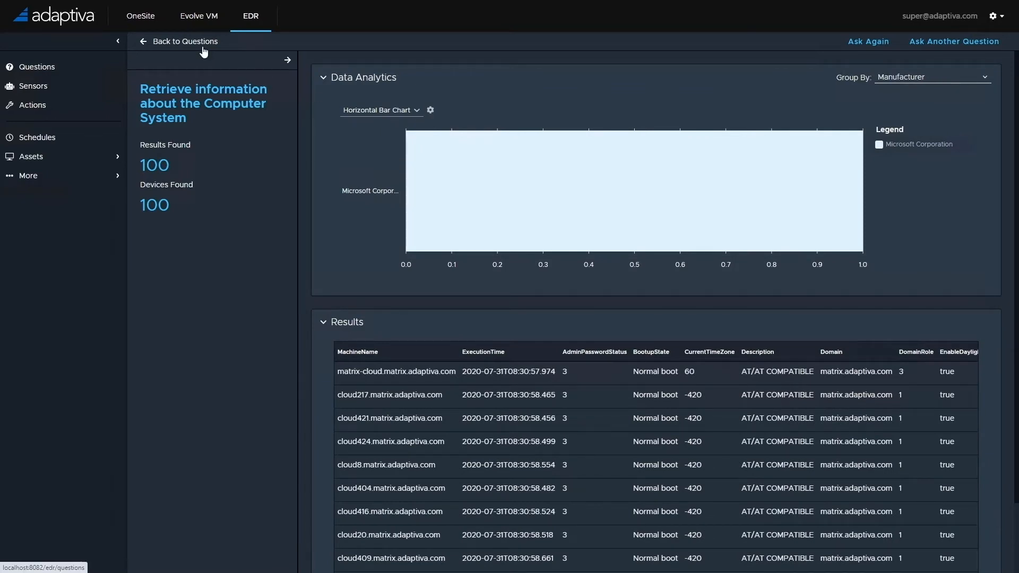
Back in the questions list, filter for 'orca'
left_click(184, 41)
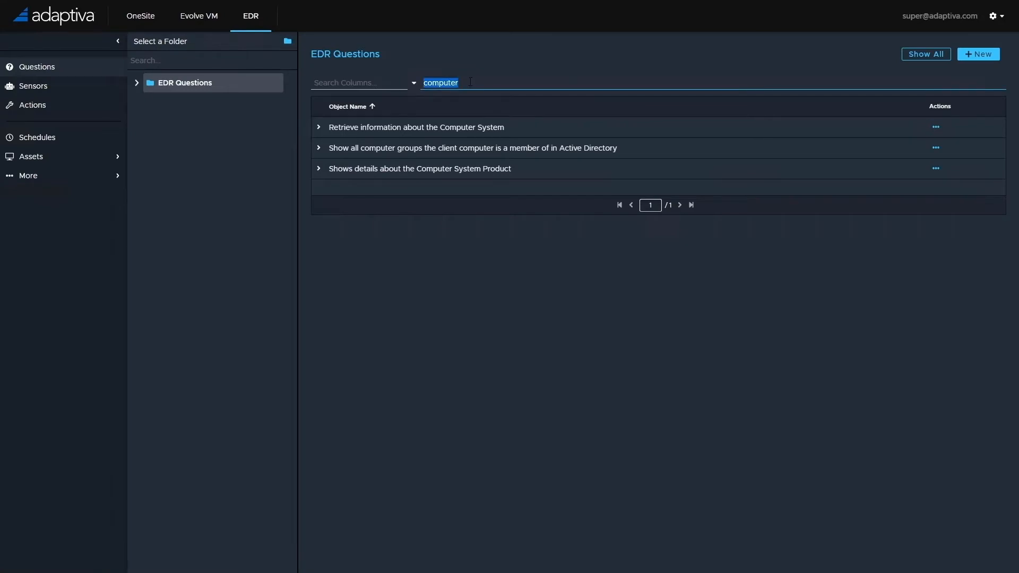
type("orca")
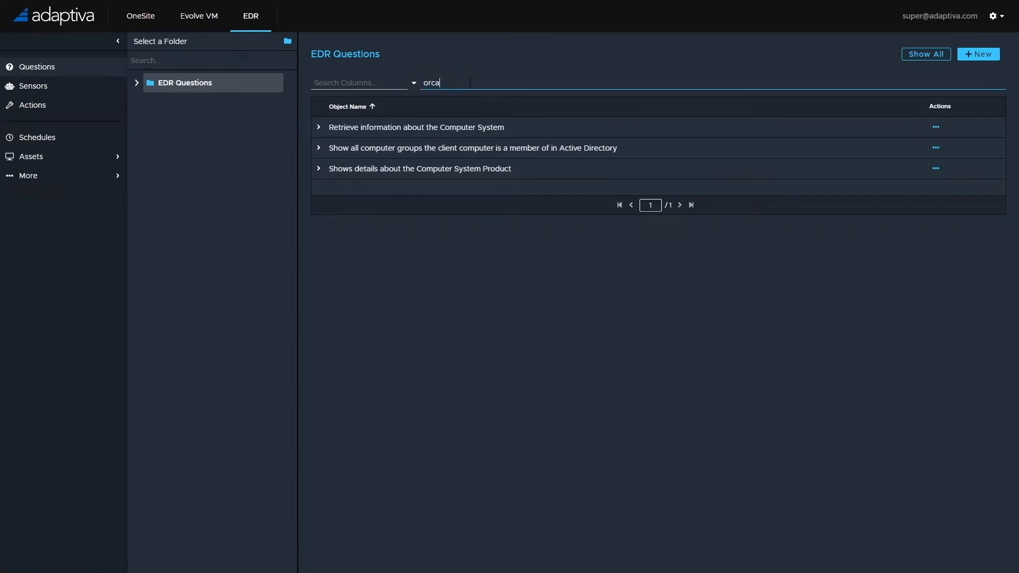
key("Return")
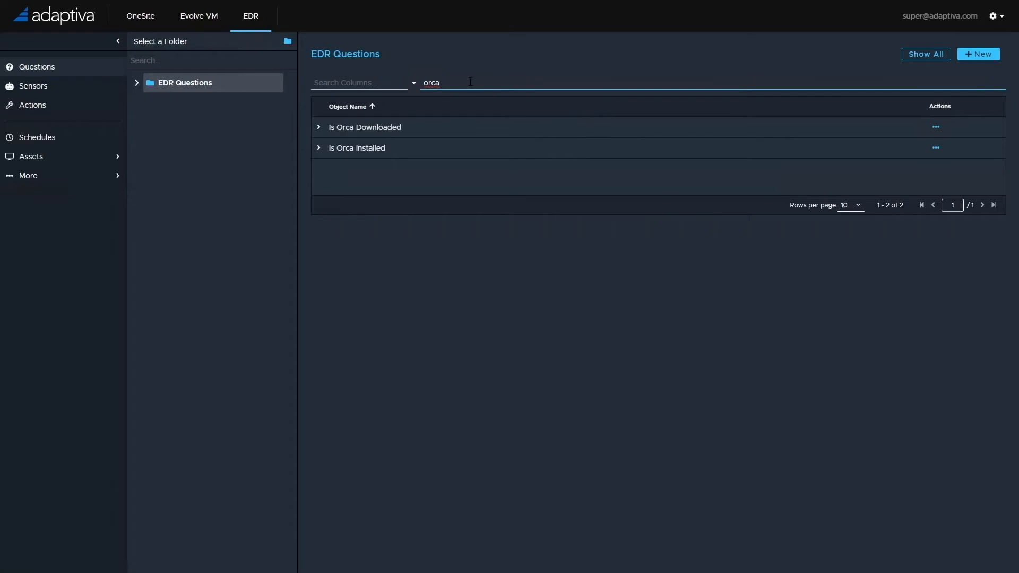
mouse_move(379, 145)
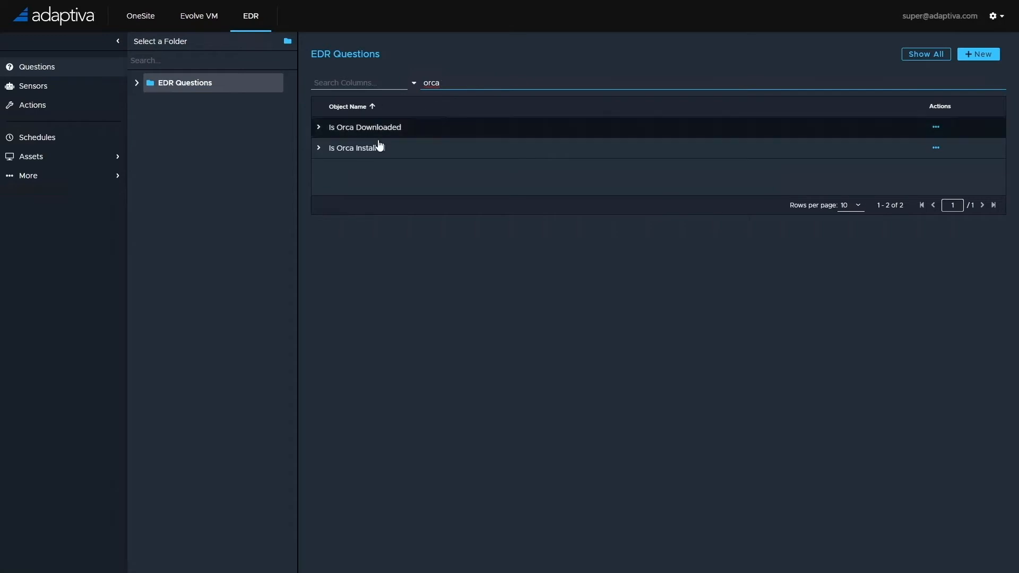
left_click(356, 148)
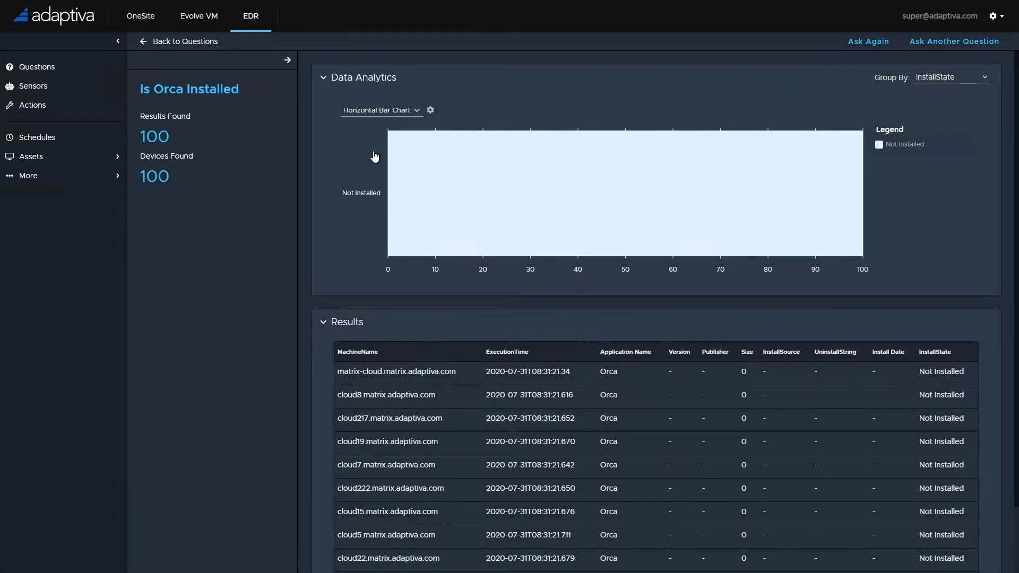
left_click(184, 41)
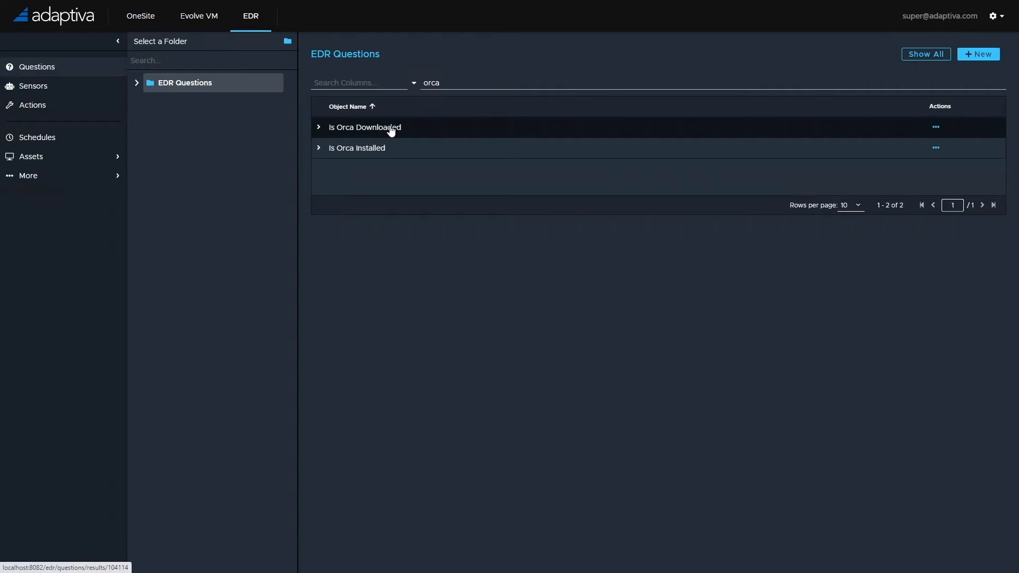
View Is Orca Downloaded results, then run the Install Orca policy in OneSite Cloud Edition
left_click(365, 127)
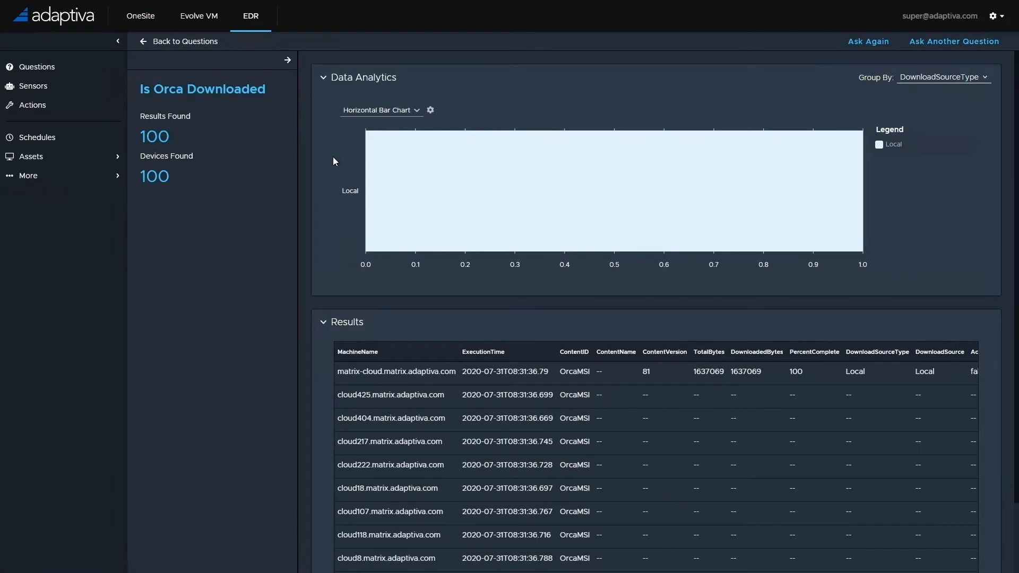
mouse_move(428, 387)
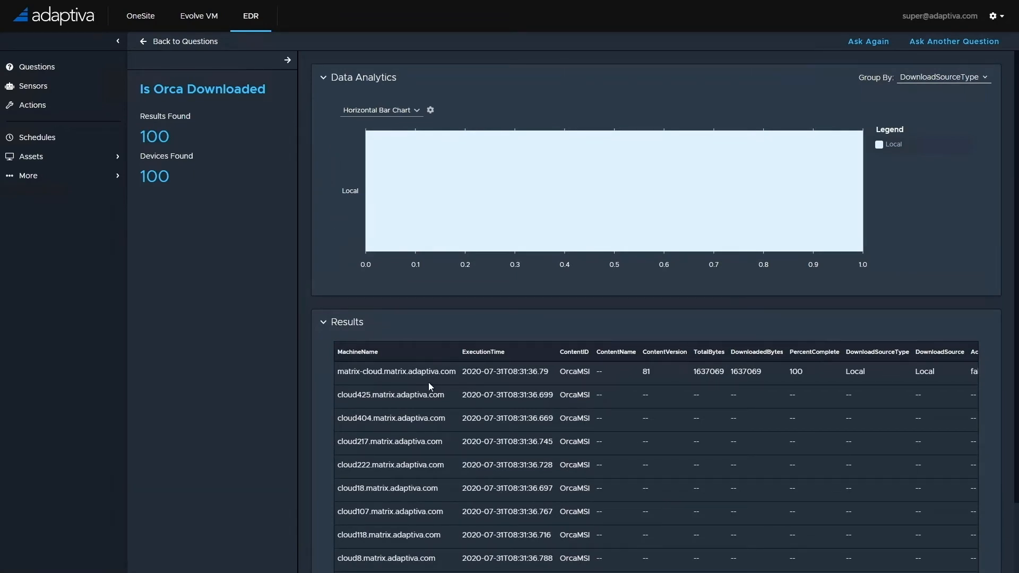
mouse_move(427, 378)
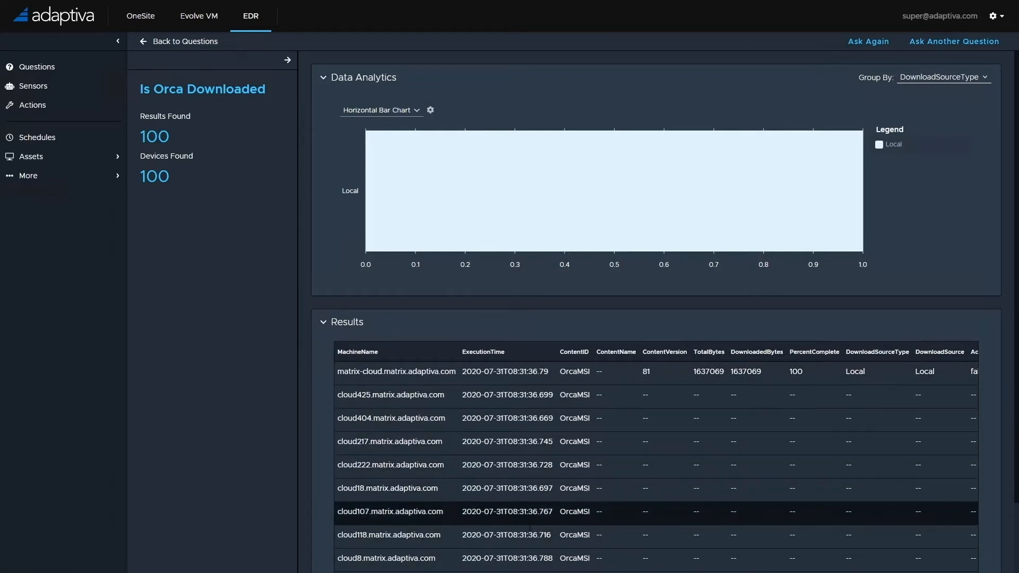
left_click(140, 15)
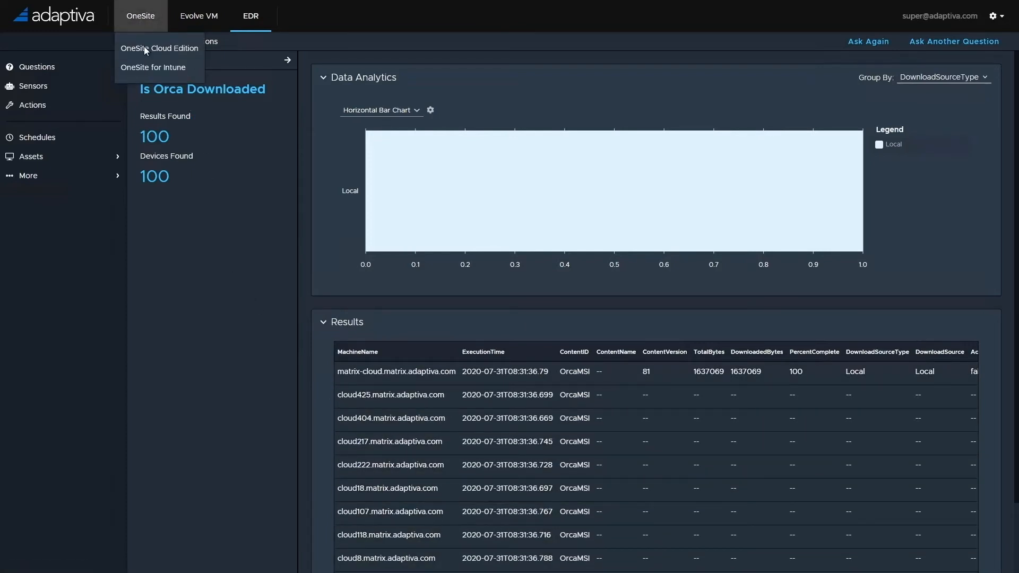
left_click(159, 48)
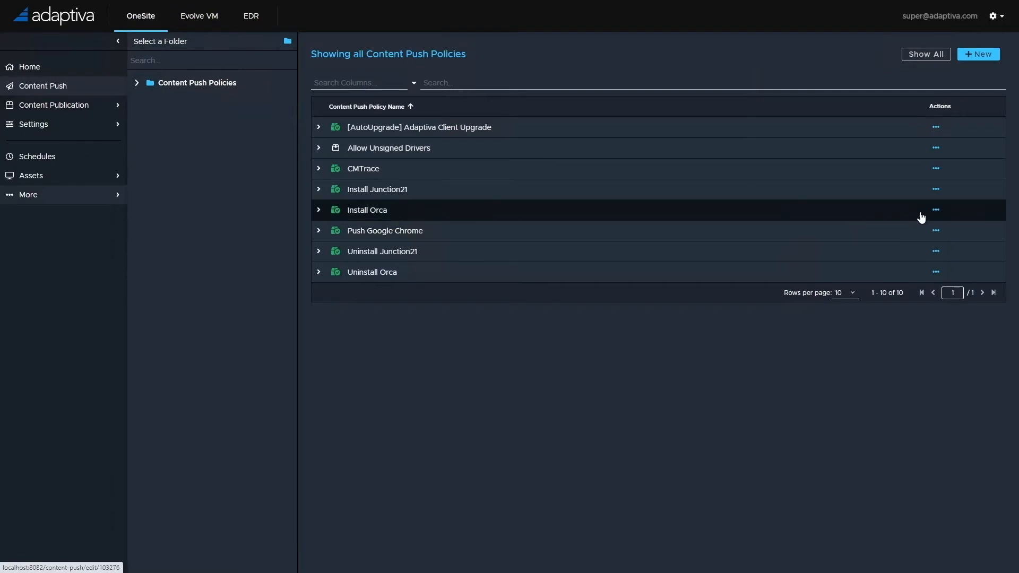
left_click(935, 209)
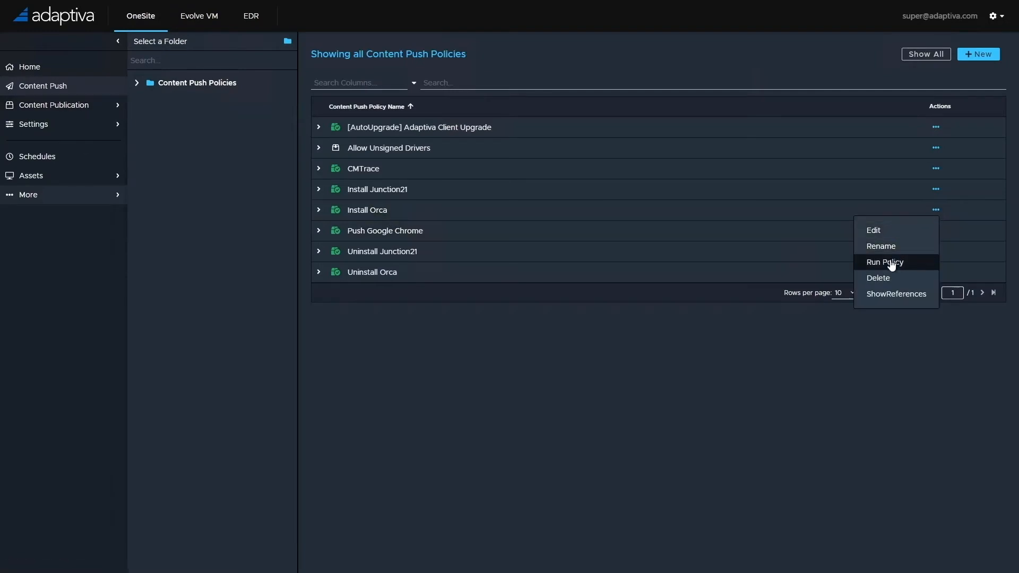
left_click(883, 261)
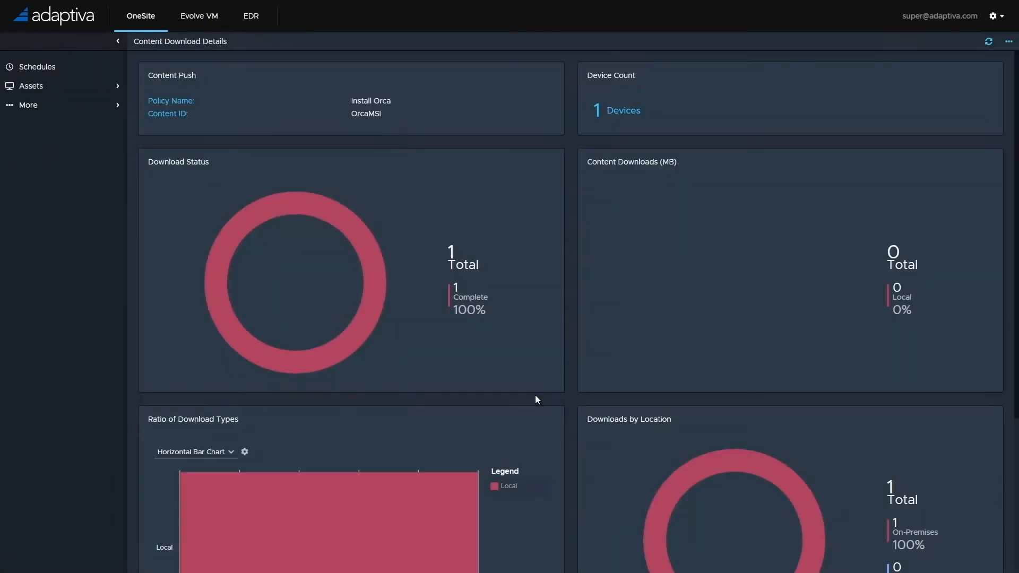
mouse_move(577, 401)
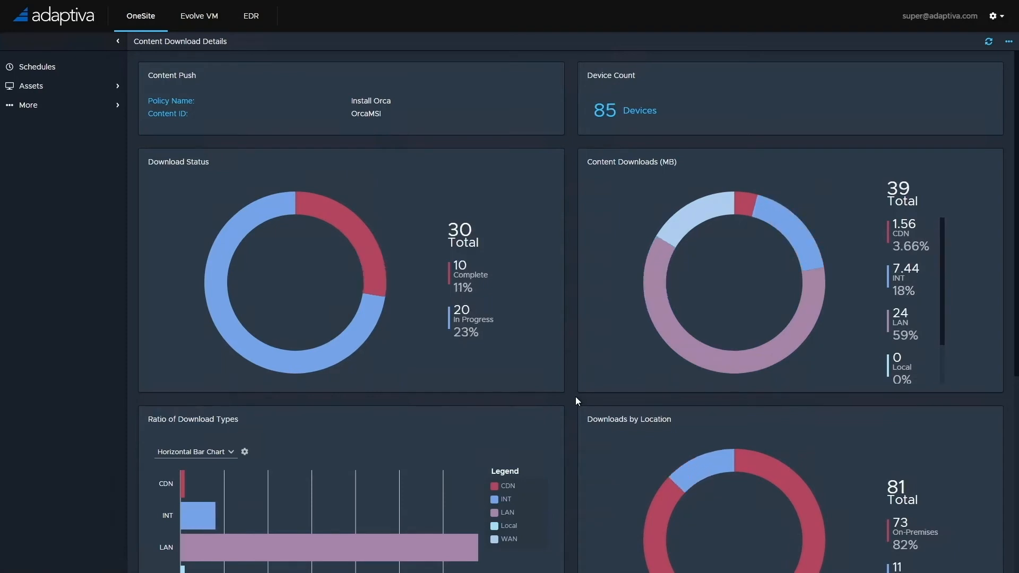
Monitor Install Orca download details until 100 devices show 100% complete
left_click(988, 41)
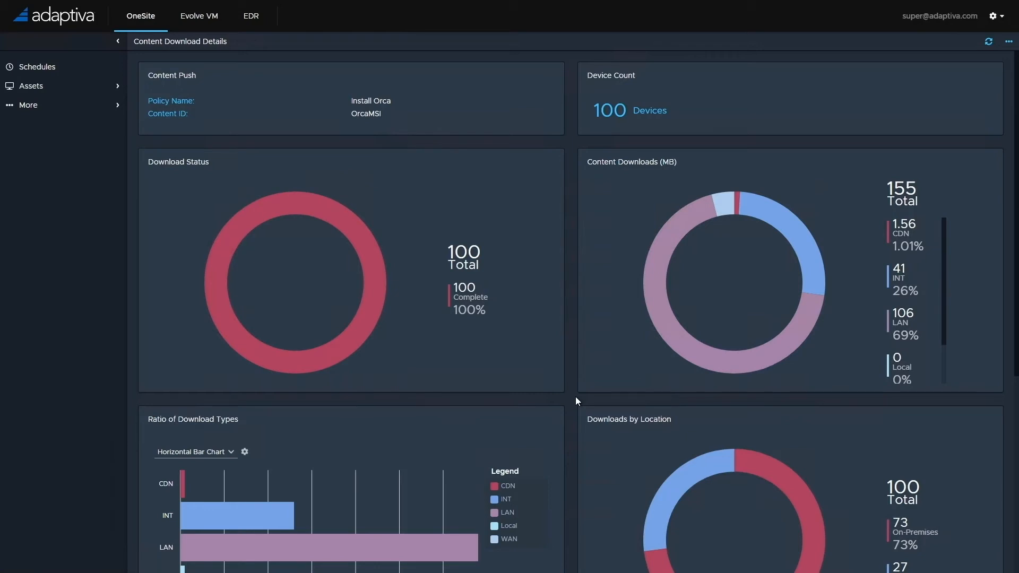
mouse_move(171, 5)
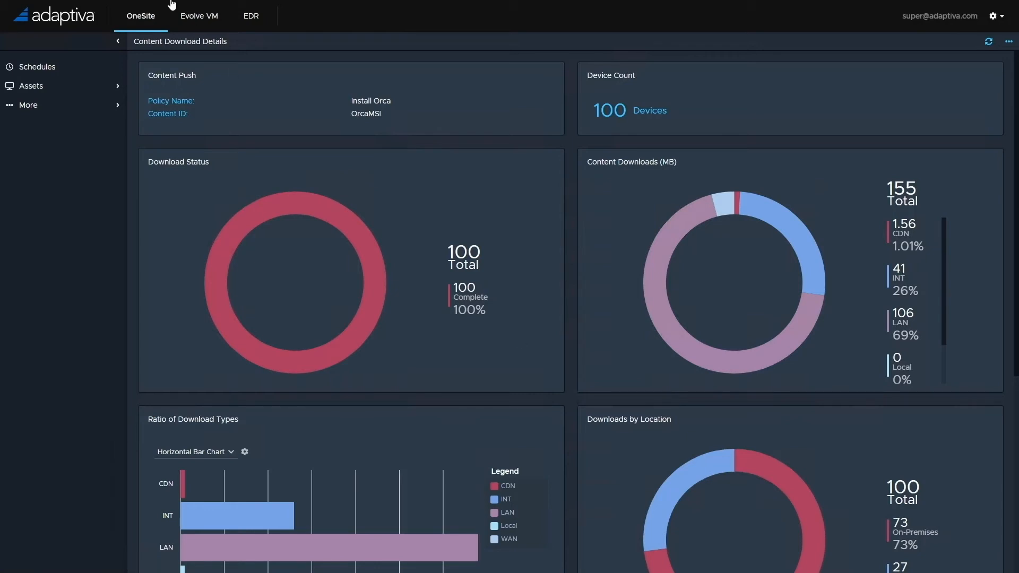
Return to EDR questions and open Is Orca Installed, showing 100 devices installed
left_click(251, 15)
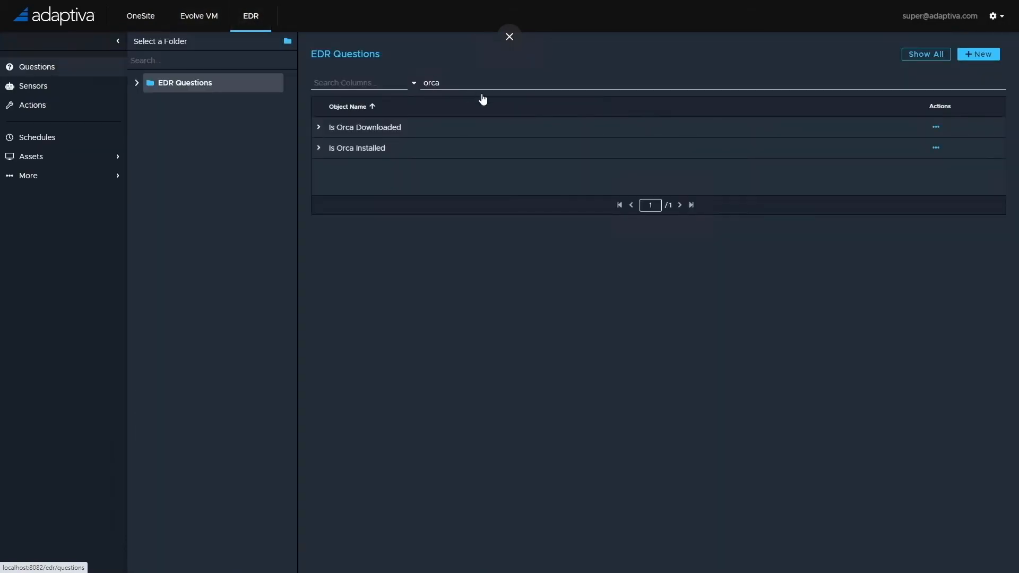
left_click(509, 37)
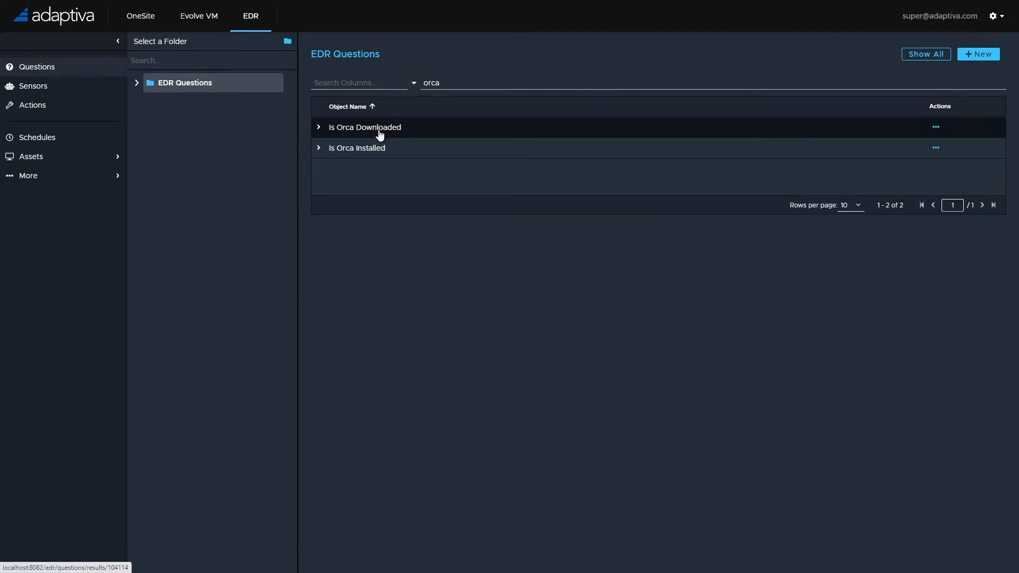
left_click(357, 148)
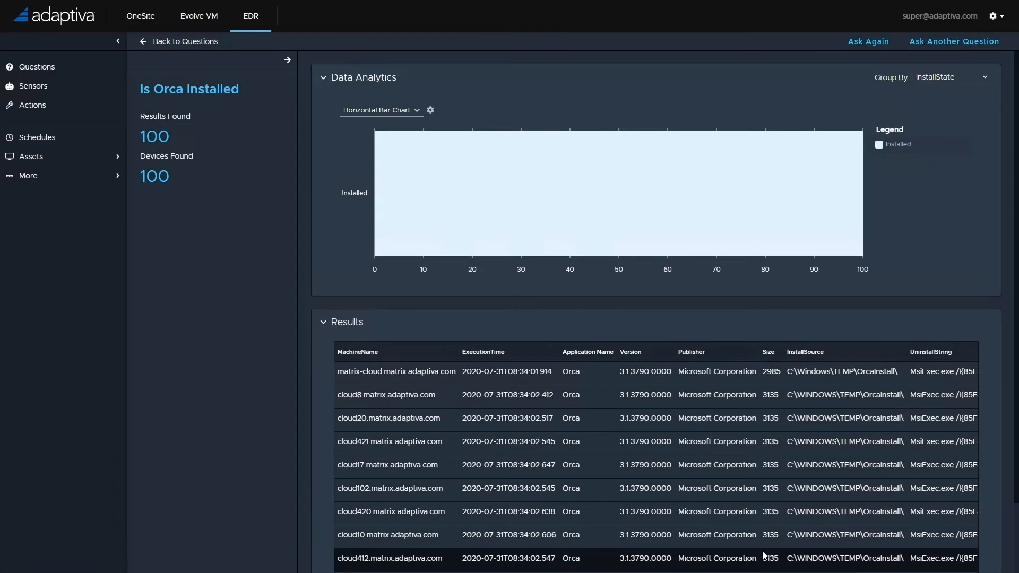
mouse_move(204, 49)
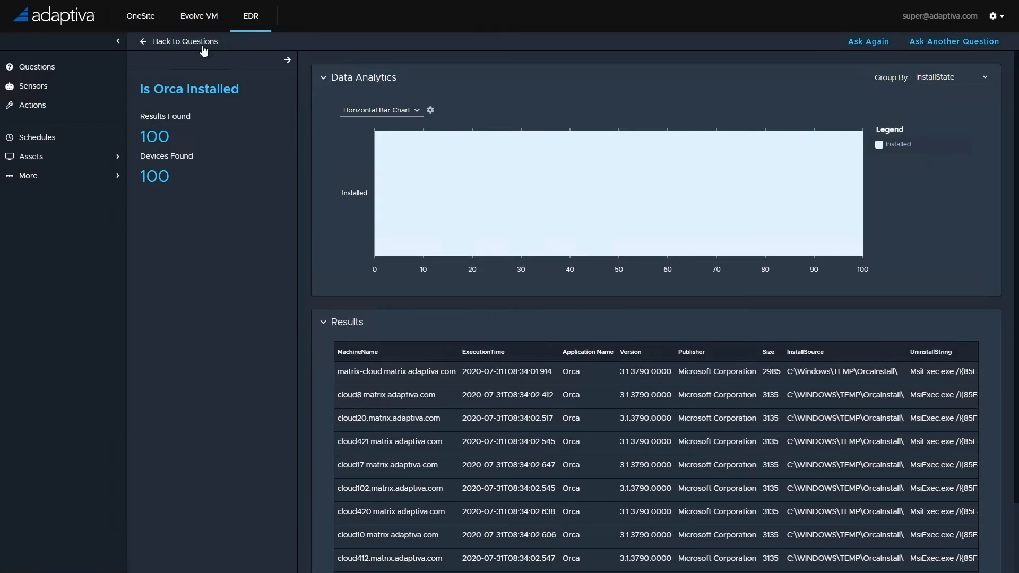
Open Is Orca Downloaded to see 100 devices downloaded, mostly via LAN
left_click(183, 41)
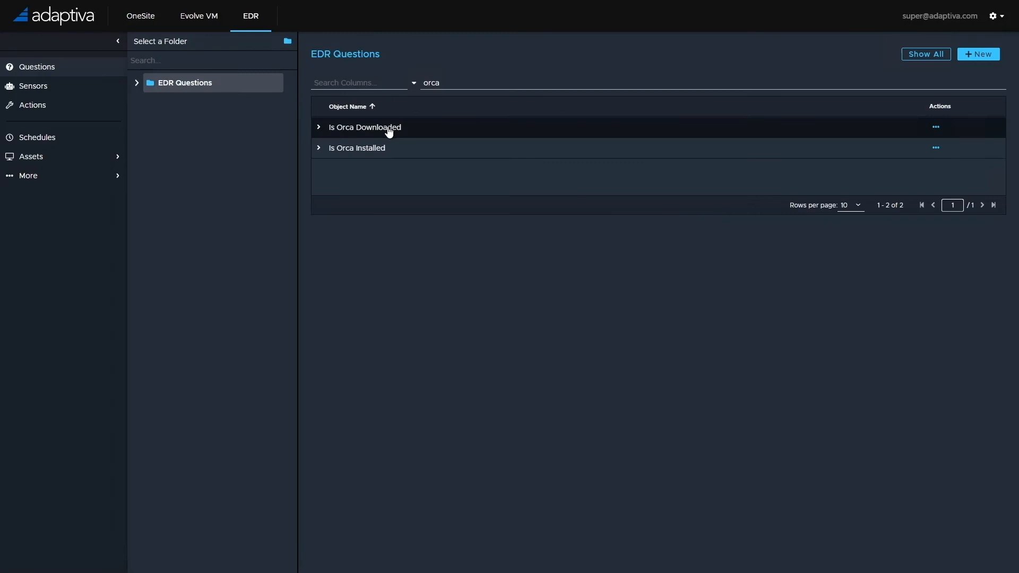
left_click(365, 127)
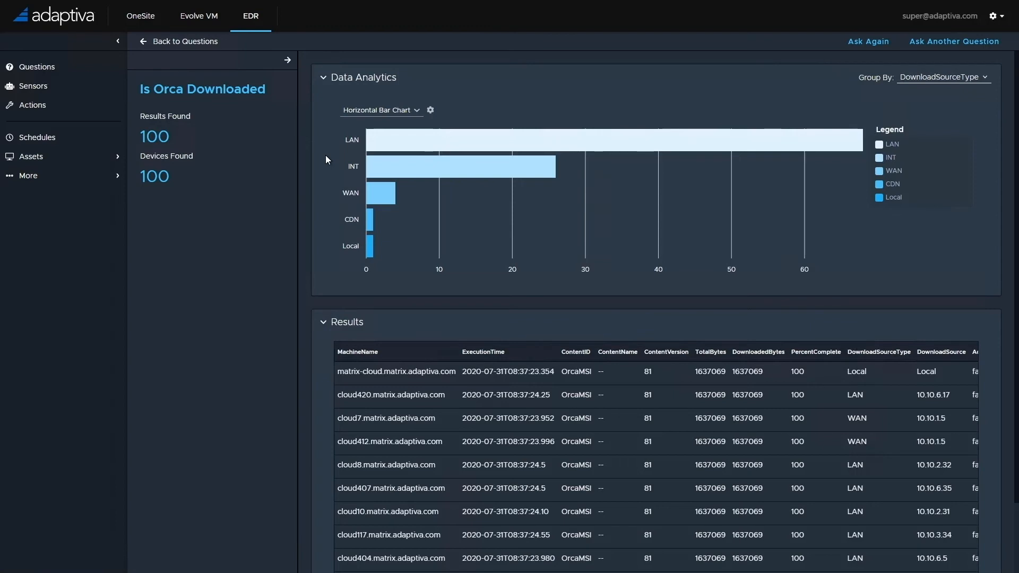
mouse_move(364, 255)
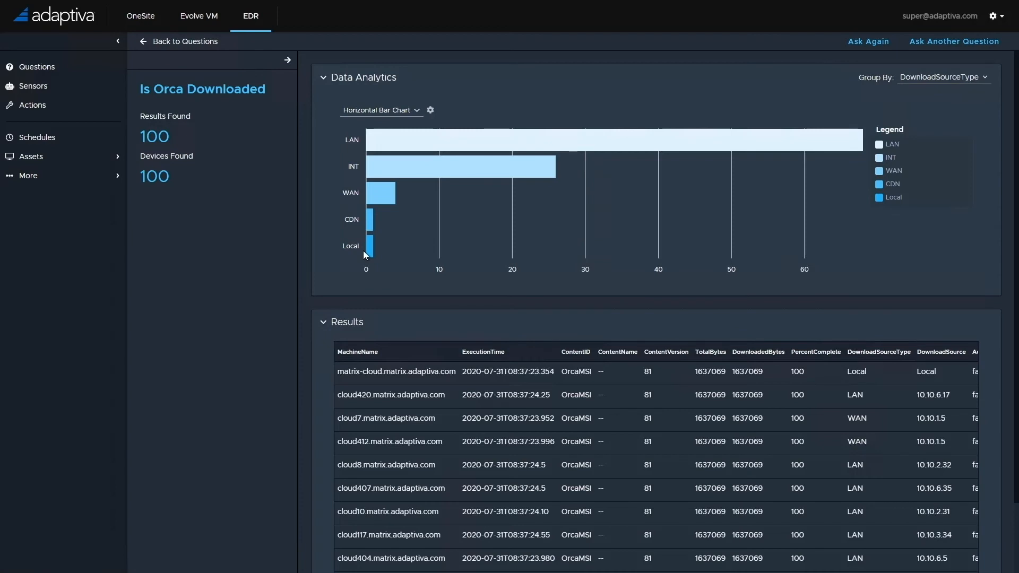
mouse_move(359, 198)
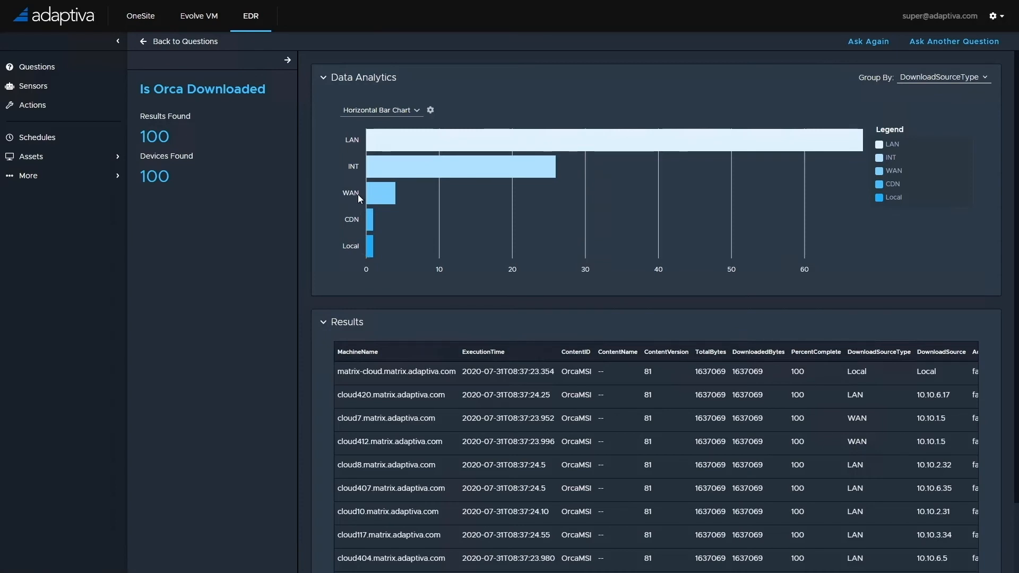
mouse_move(382, 194)
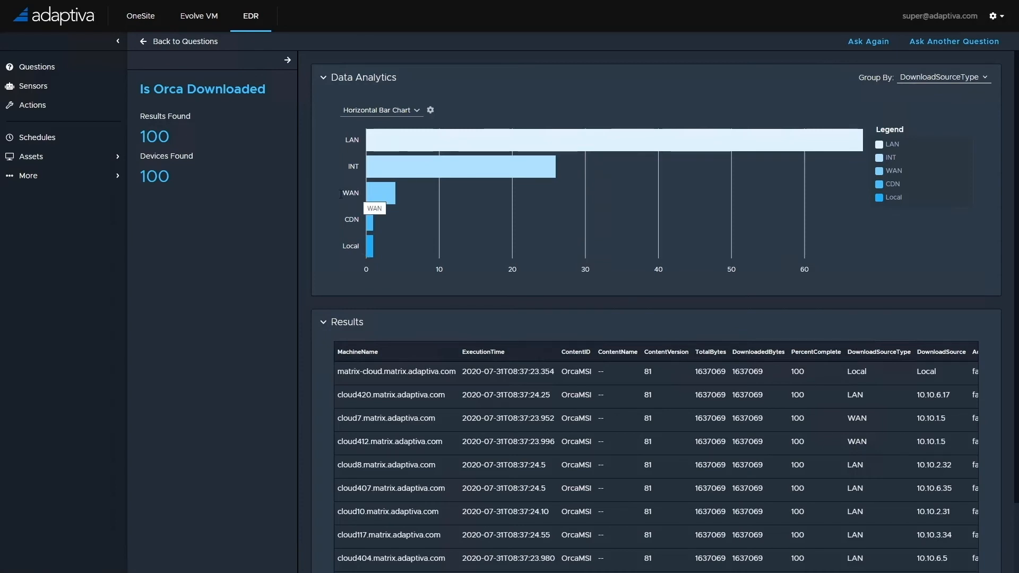
mouse_move(338, 197)
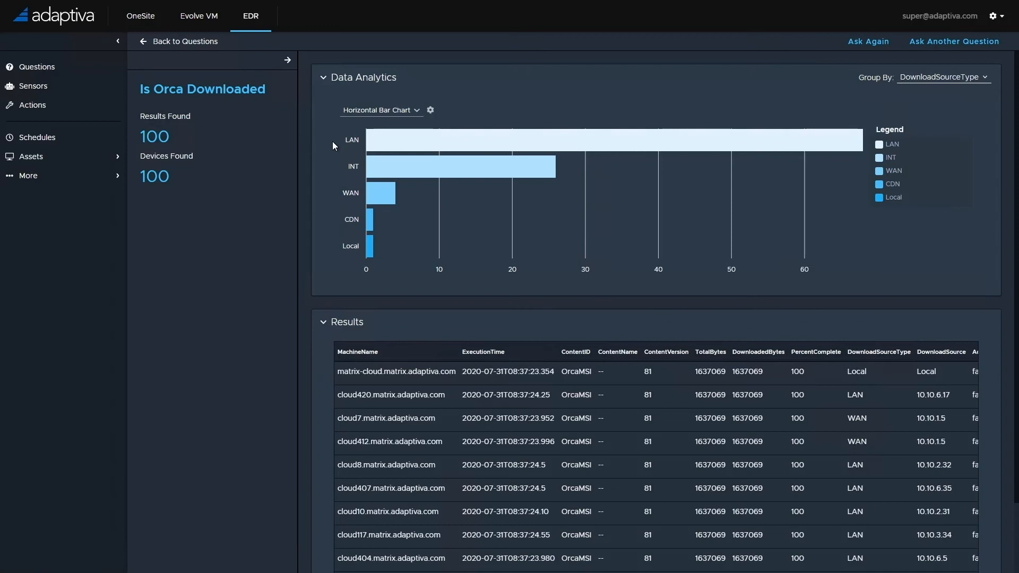
mouse_move(351, 223)
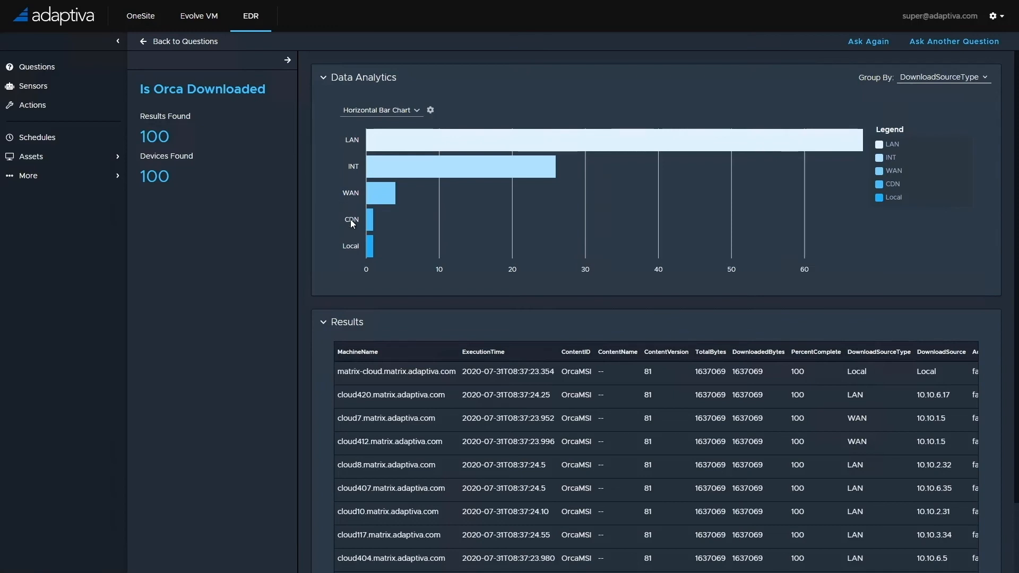